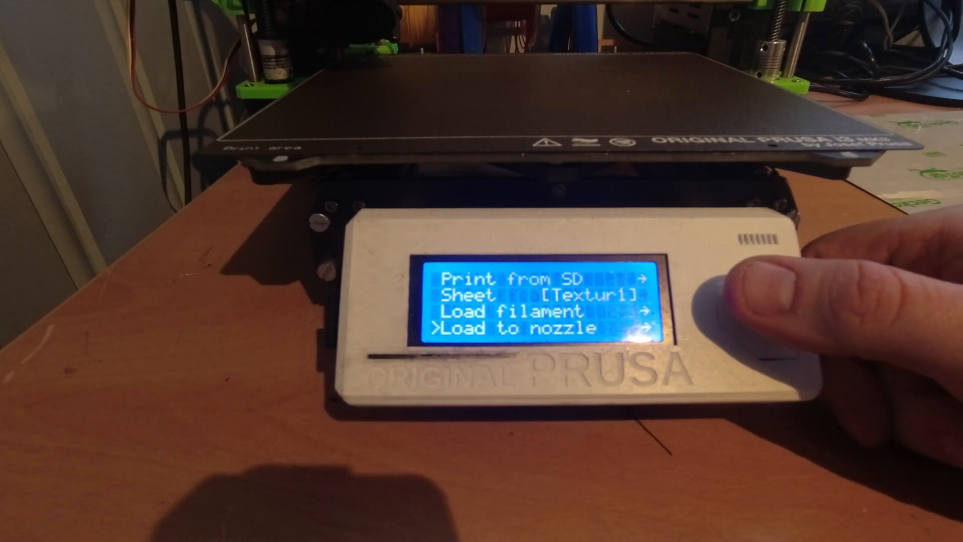
# - Navigate the main menu to the Steel sheets entry and reveal its Select, calibration and Rename options
pyautogui.scroll(-3)
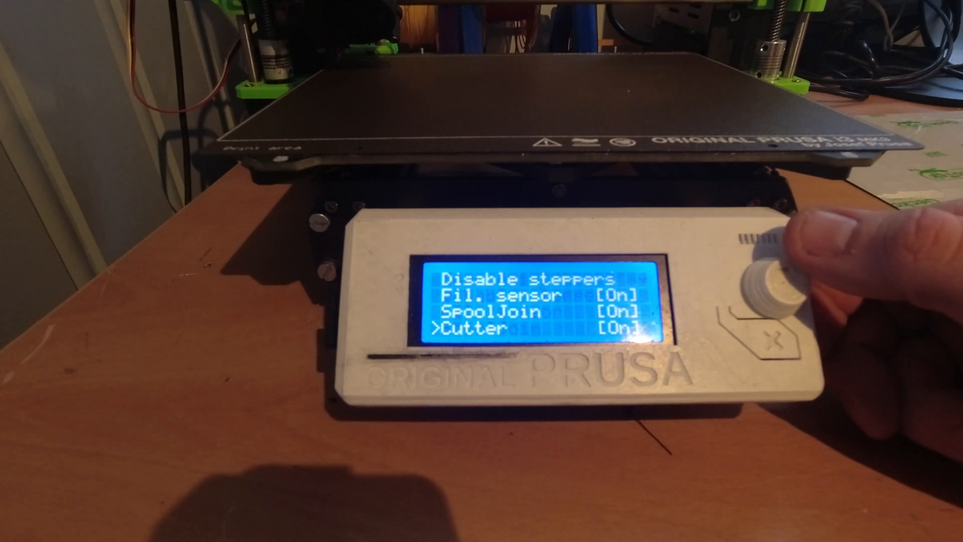
pyautogui.scroll(-3)
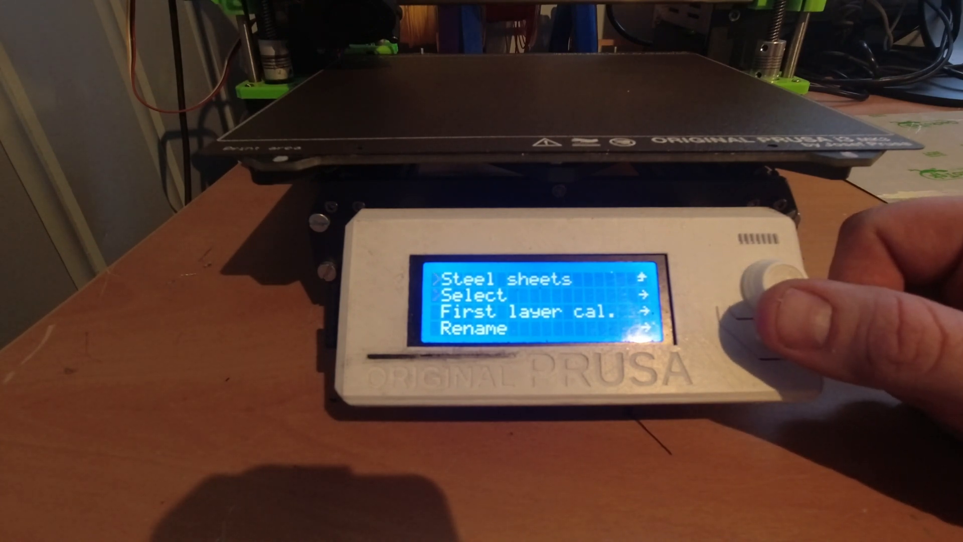
# - Make Textur1 the active sheet and start its first layer calibration from the saved -1.420 mm Z offset
pyautogui.scroll(-3)
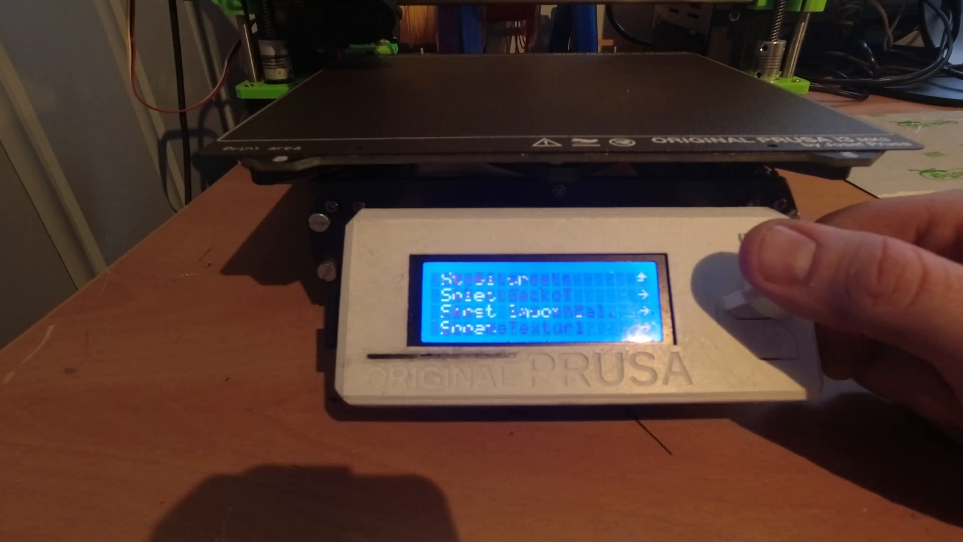
pyautogui.click(749, 289)
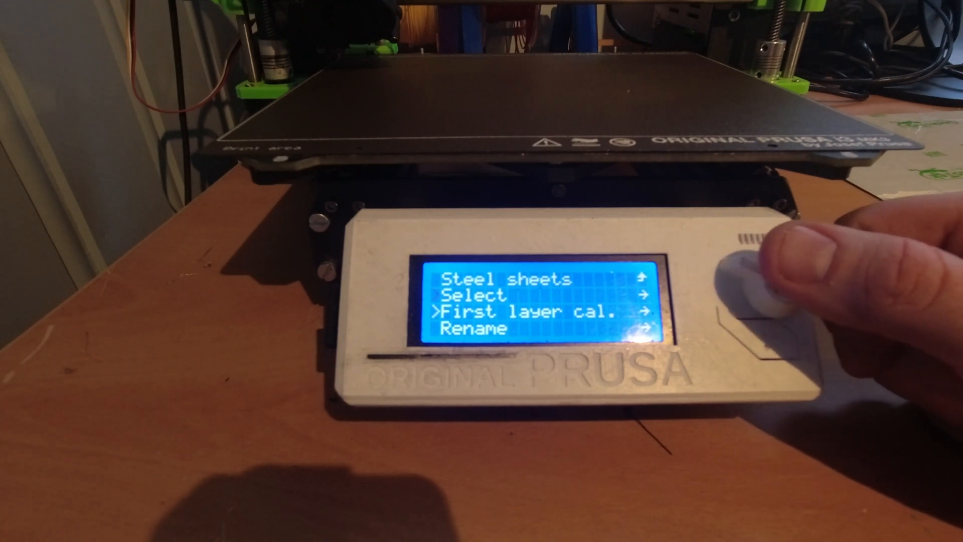
pyautogui.click(743, 289)
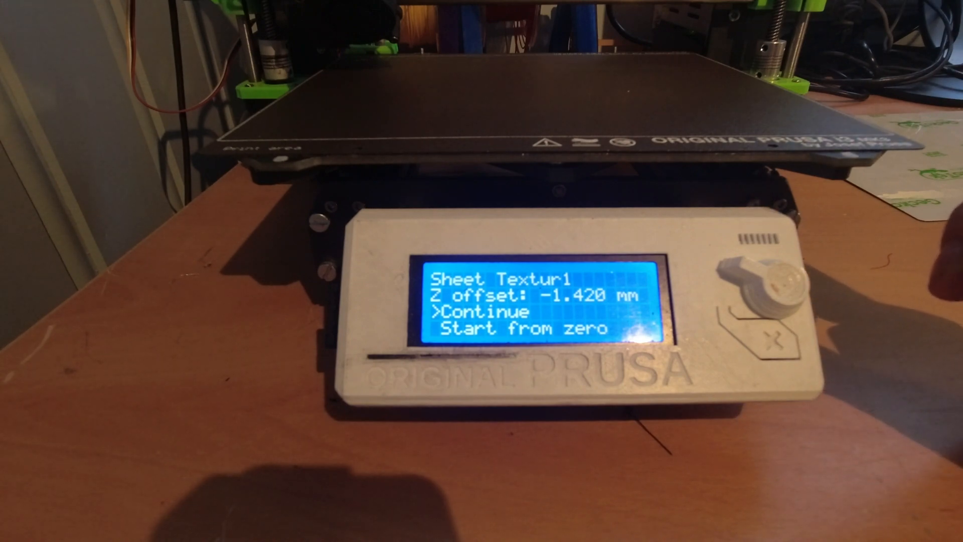
pyautogui.click(765, 292)
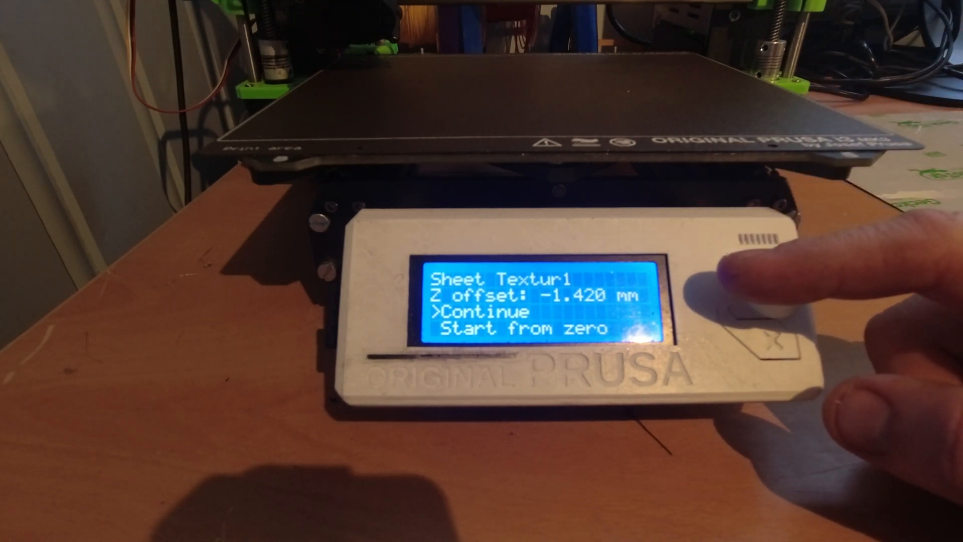